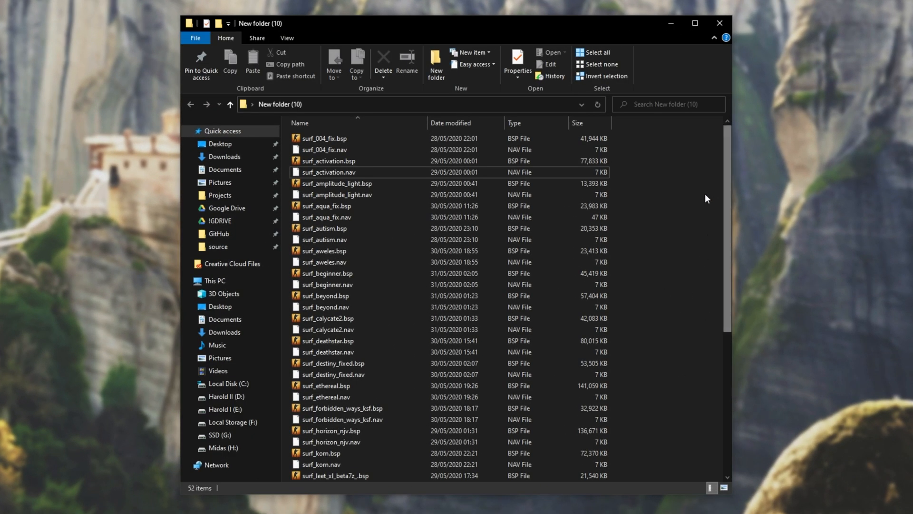
mouse_move(651, 281)
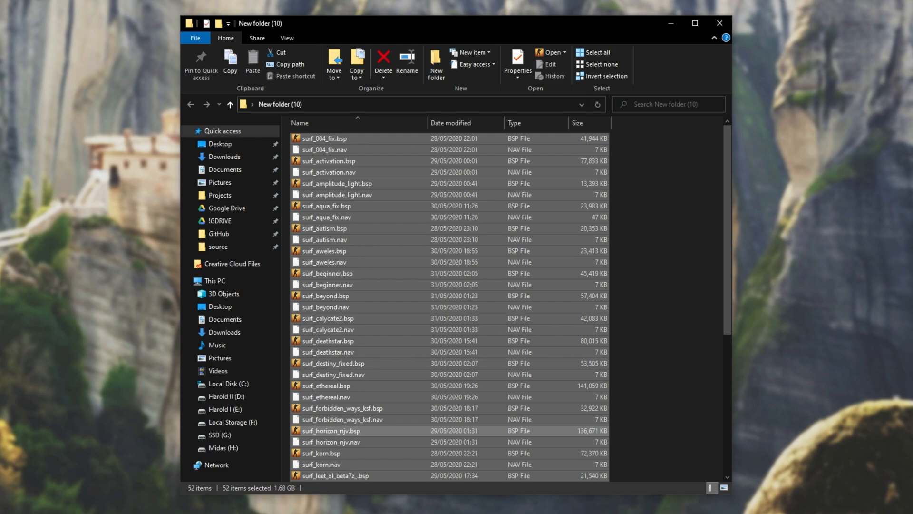
- Download the 19.00 7-Zip Extra standalone console package from 7-zip.org and open it
click(330, 431)
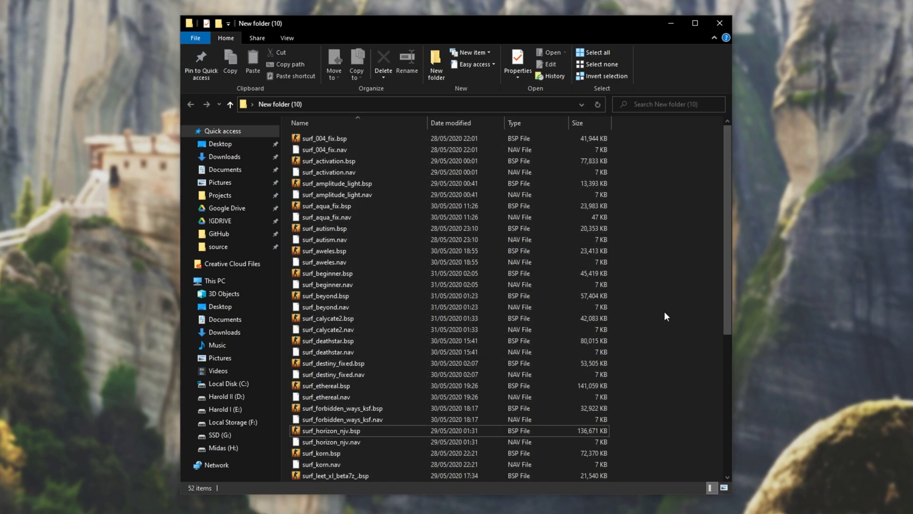
mouse_move(676, 169)
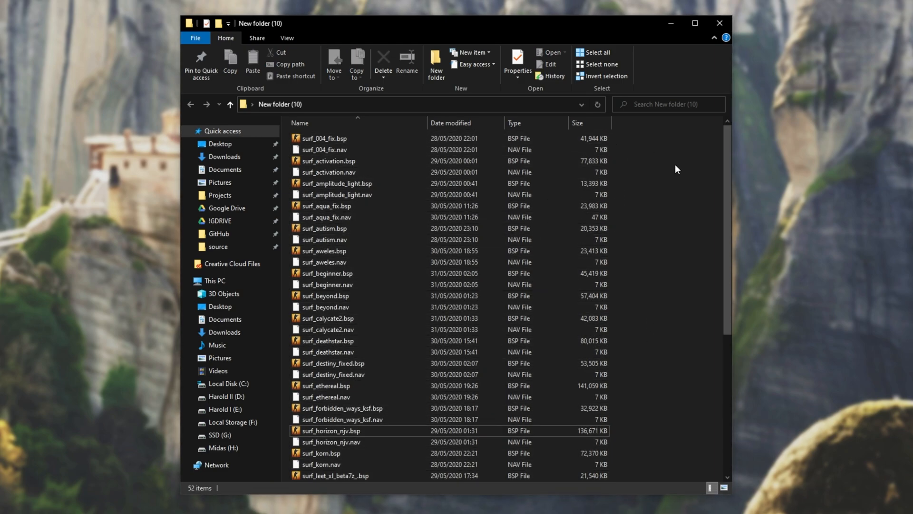
click(324, 139)
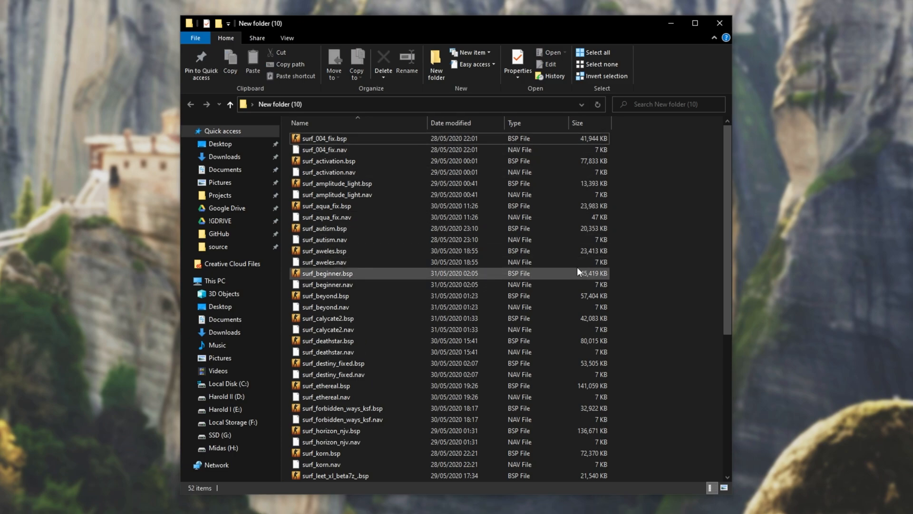
mouse_move(641, 435)
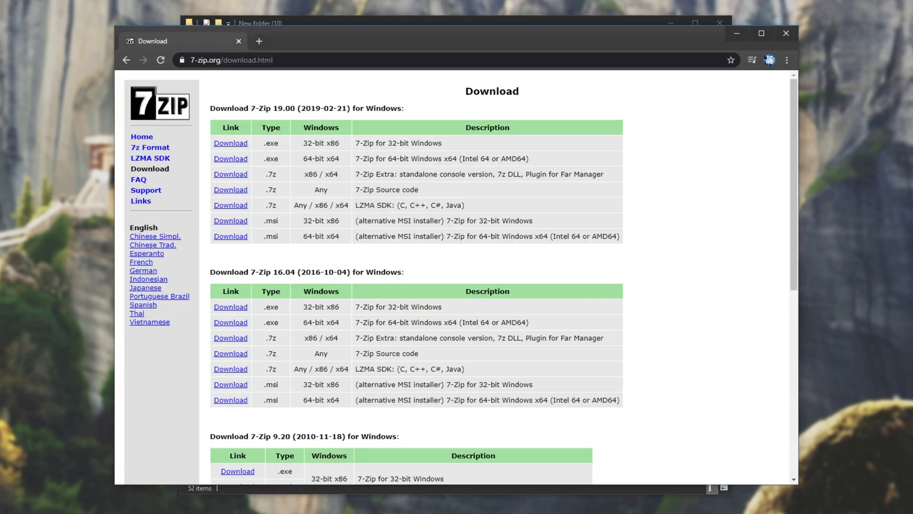
mouse_move(356, 191)
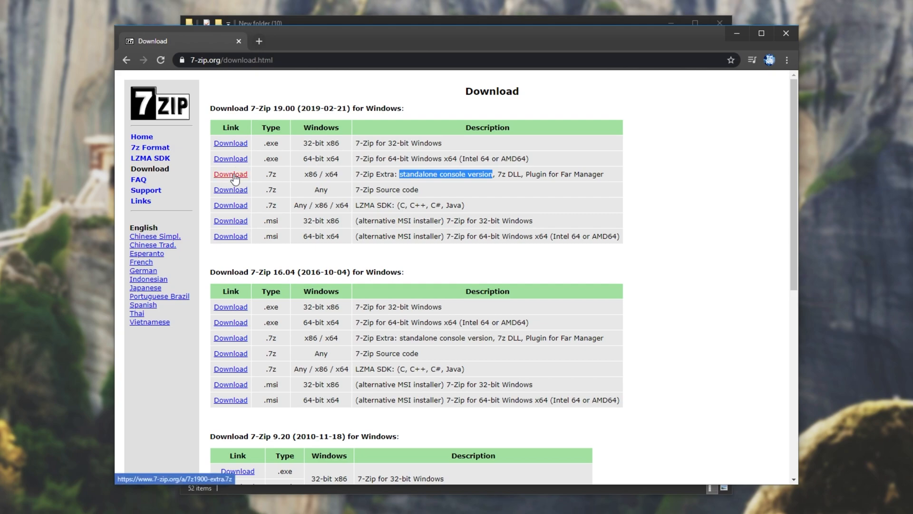
click(230, 173)
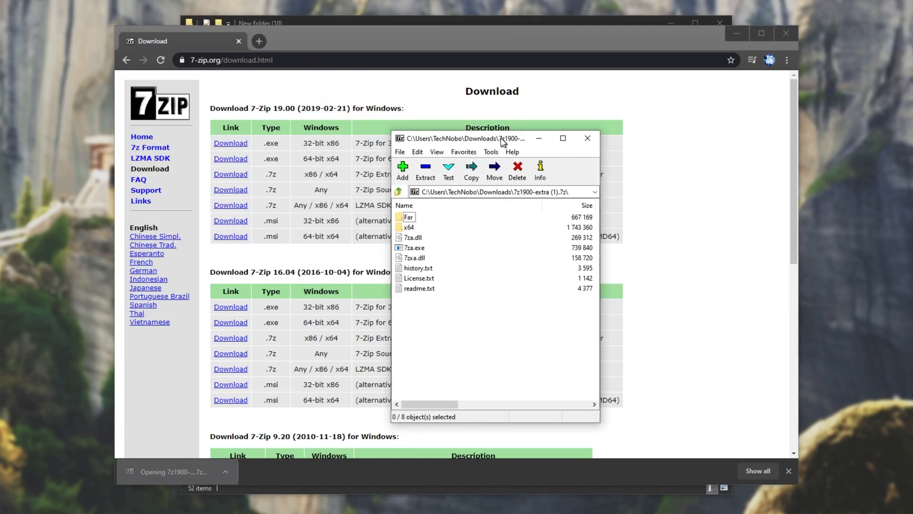
- Shift the 7-Zip window left and open the archive's x64 folder
drag(501, 138, 459, 116)
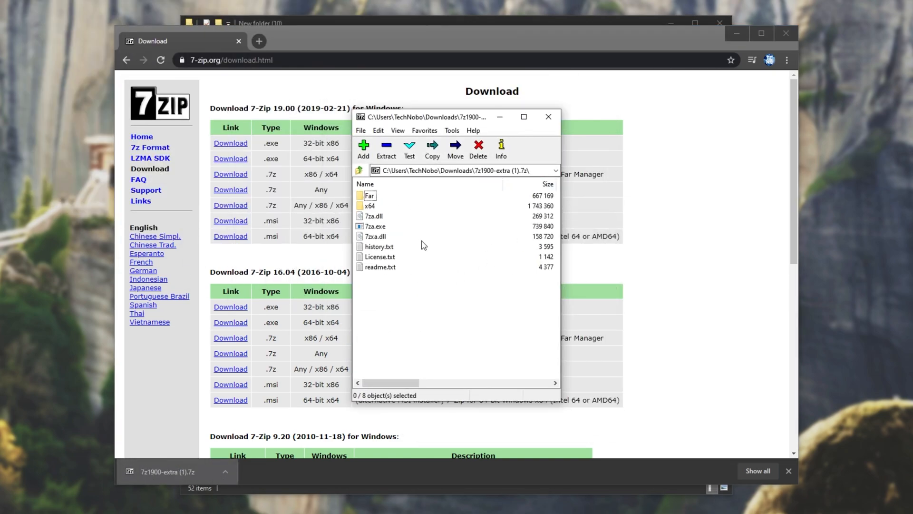
click(369, 206)
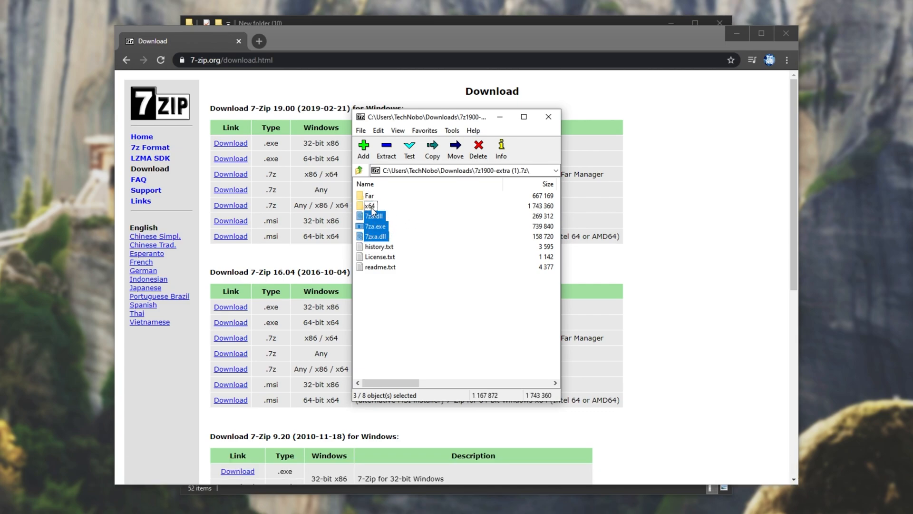
double_click(369, 205)
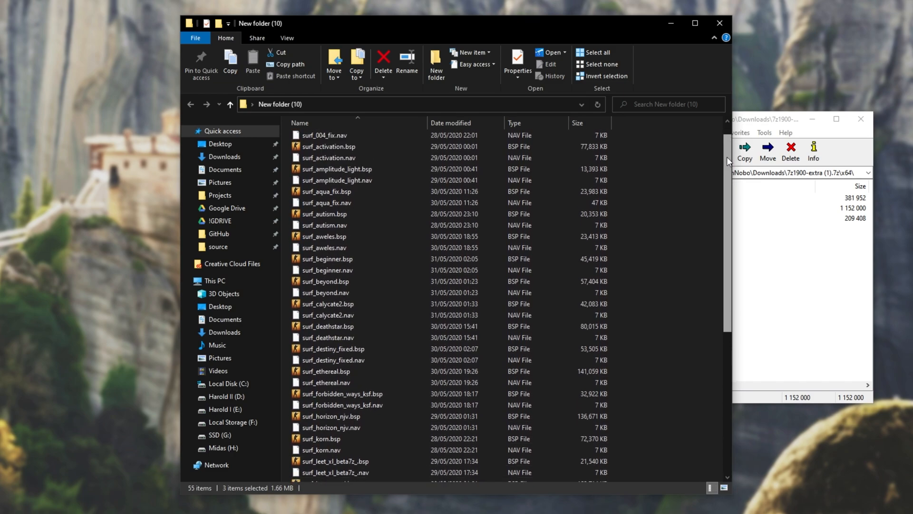
- Scroll the map folder listing to view the copied 7za.dll, 7za.exe and 7zxa.dll
scroll(down, 3)
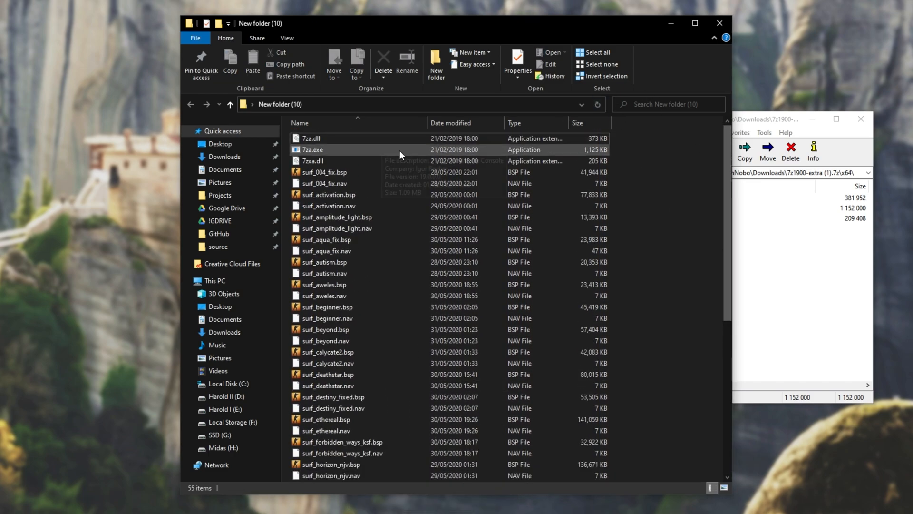
mouse_move(637, 218)
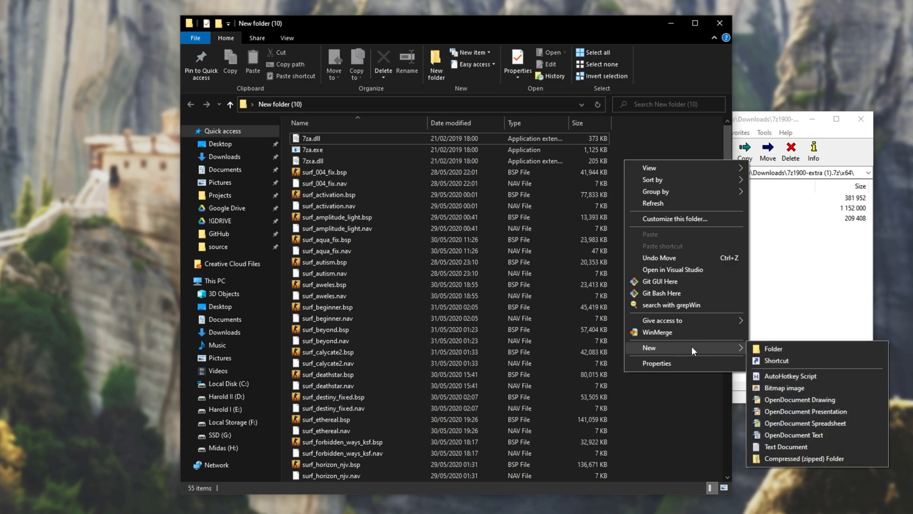
- Create a new text document renamed Compress.bat, accepting the extension change
click(785, 447)
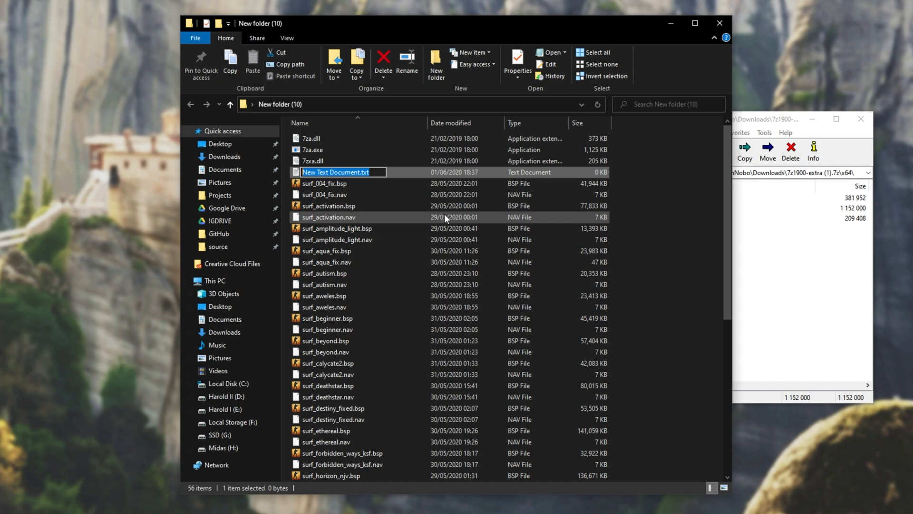
key(enter)
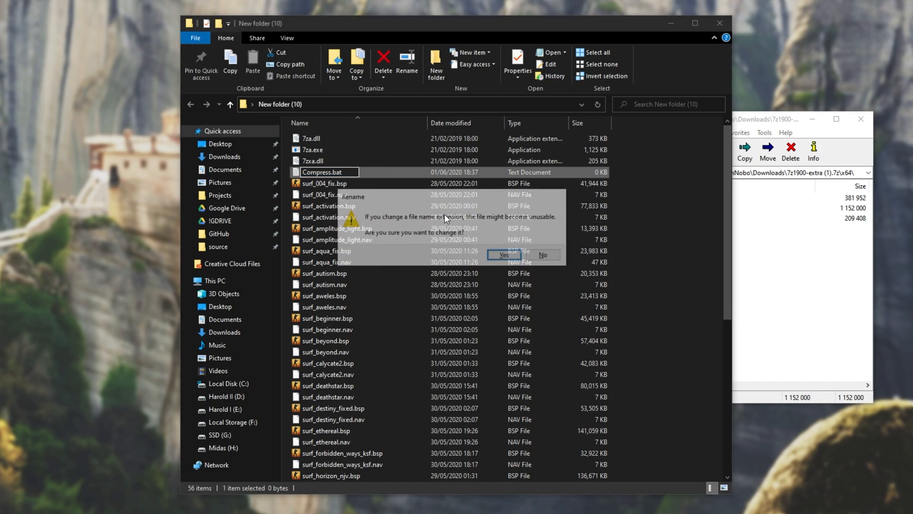
click(503, 255)
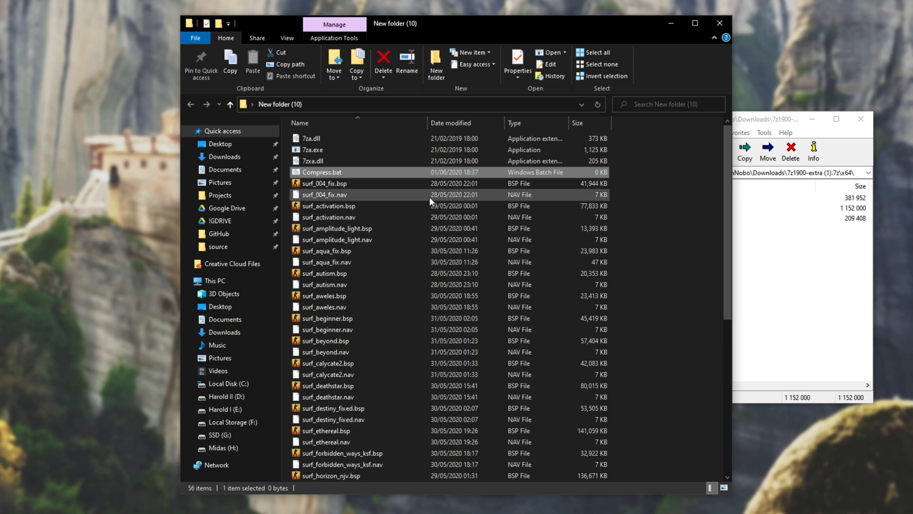
mouse_move(372, 183)
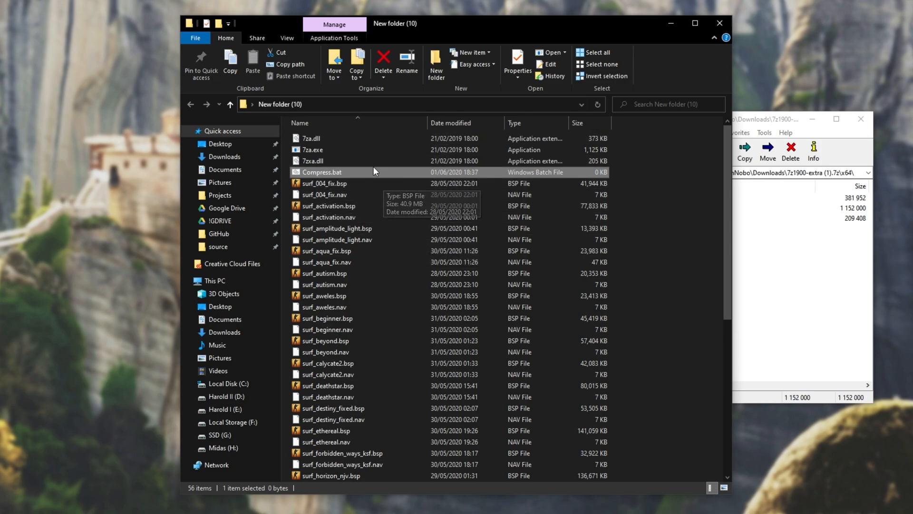
mouse_move(287, 38)
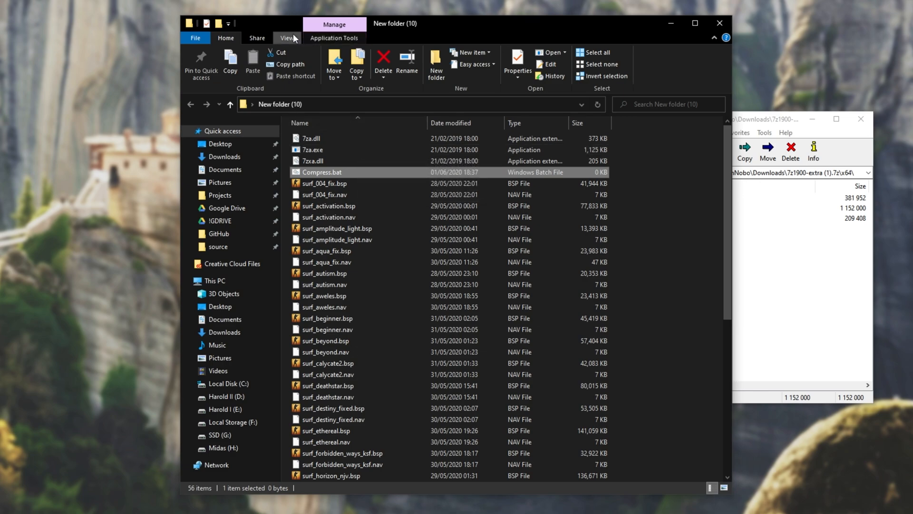
click(286, 38)
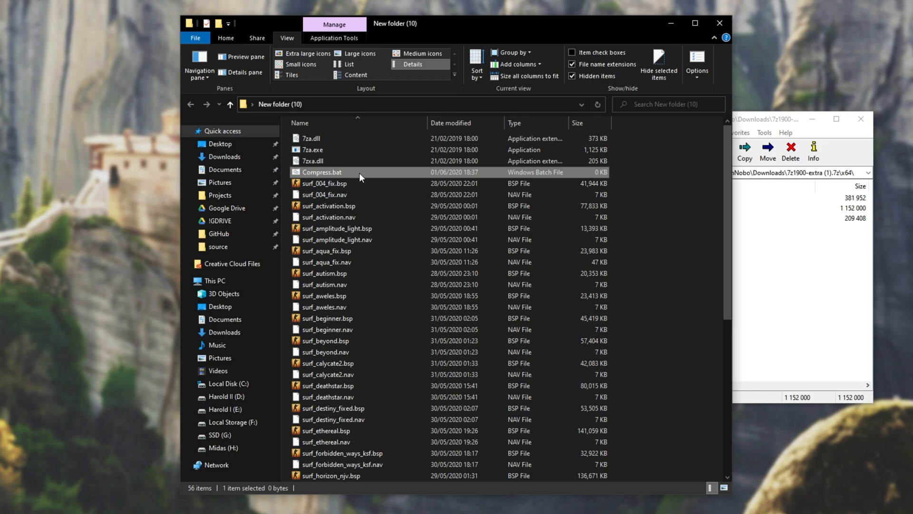
double_click(321, 172)
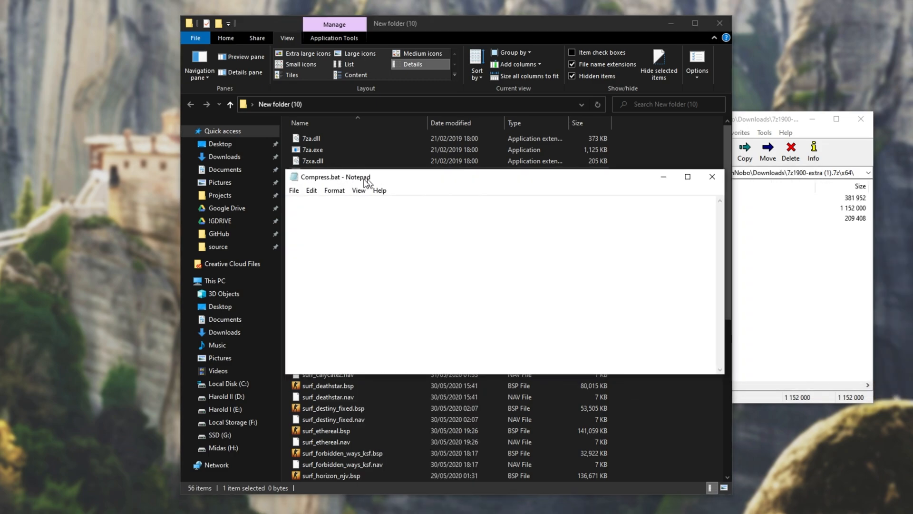
drag(337, 176, 285, 160)
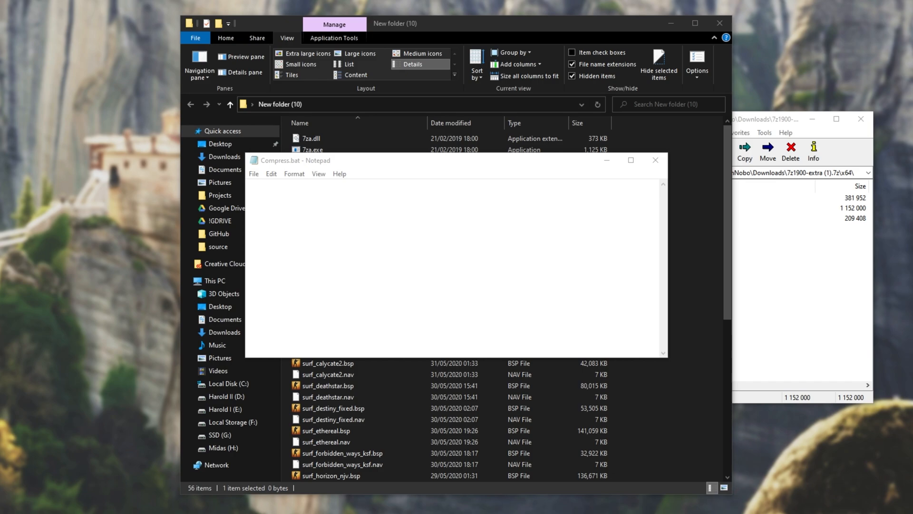
text(@)
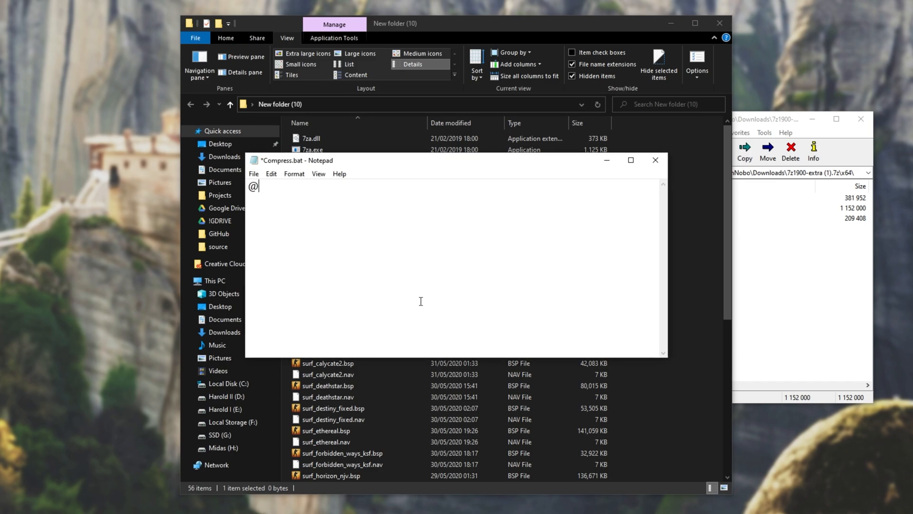
text(echo off)
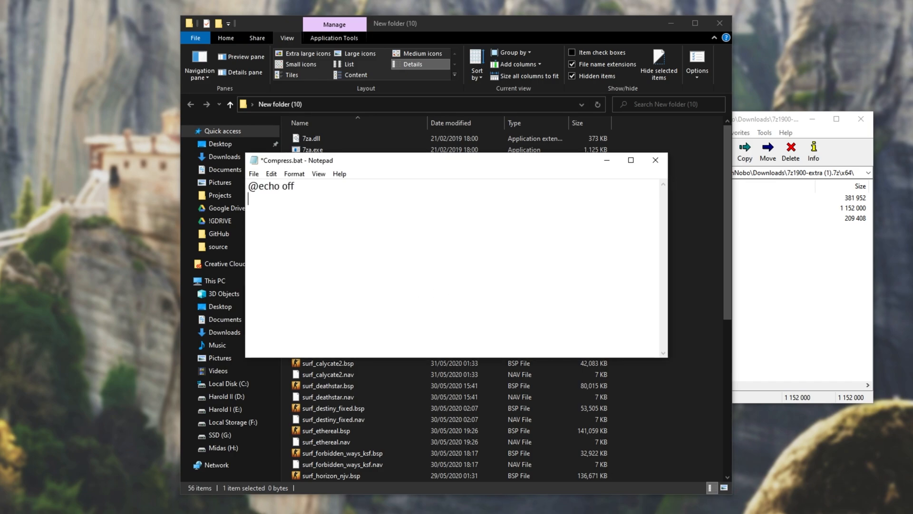
text(for %%)
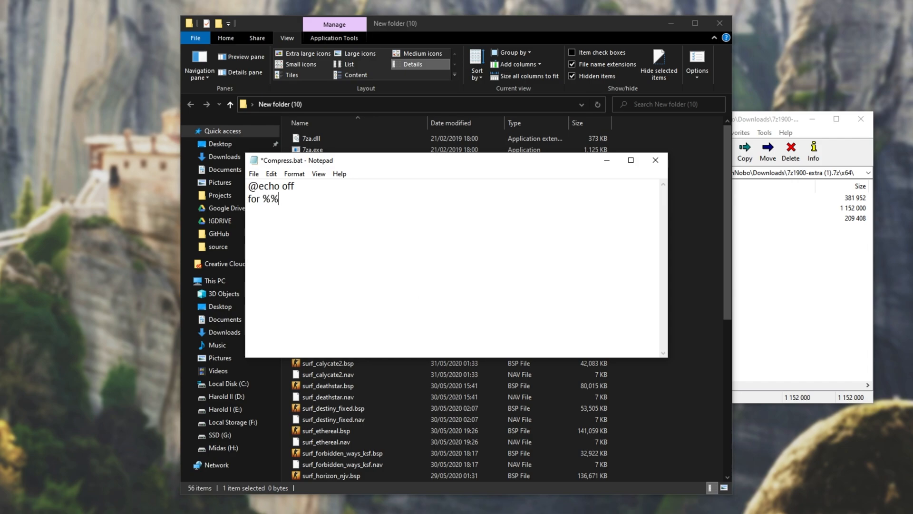
text(v in ())
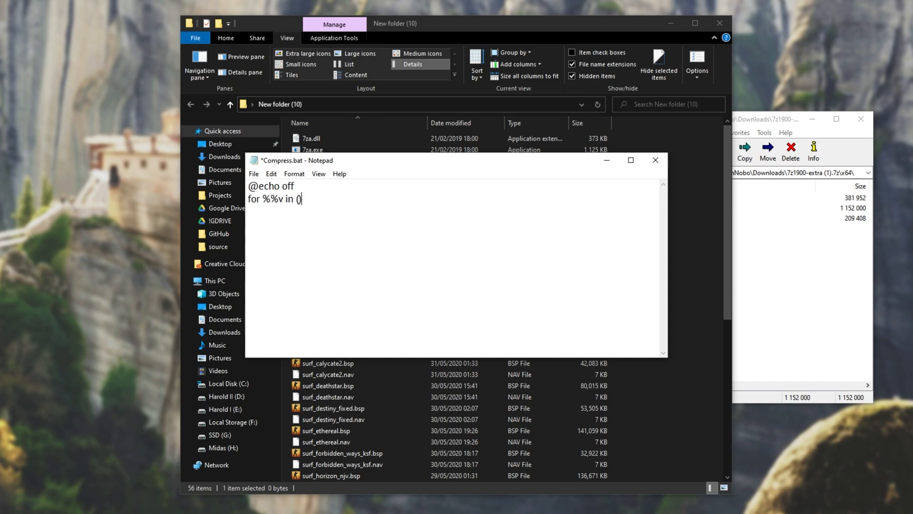
text(")
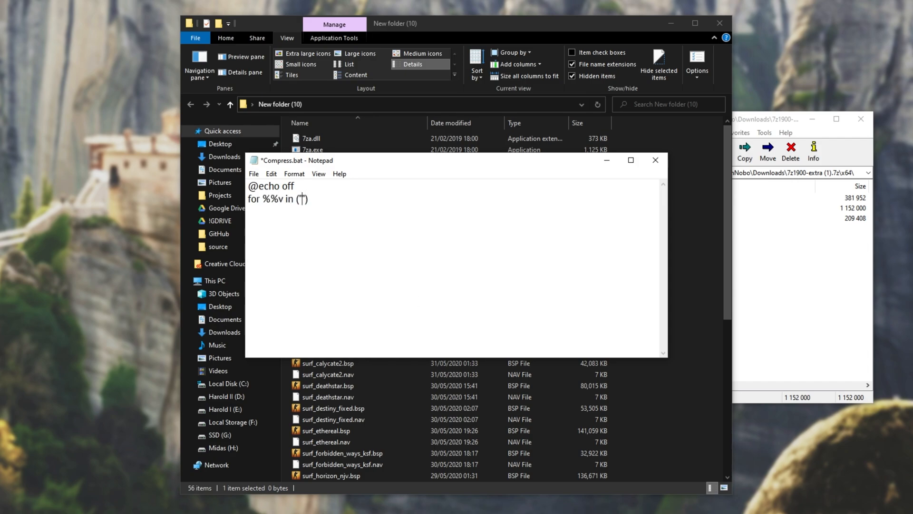
text(*.nav)
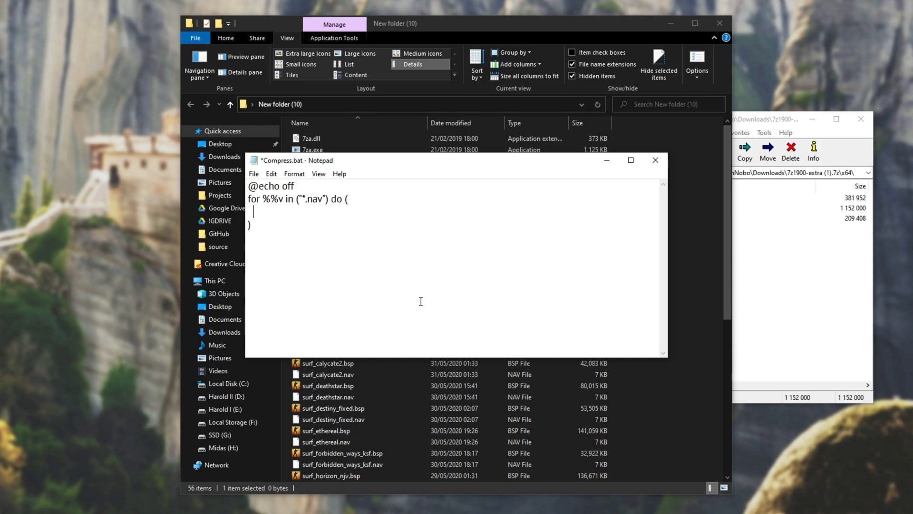
- Add the 7za a "%%v.bz2" "%%v" command and a copied loop for *.bsp
text(7za.e)
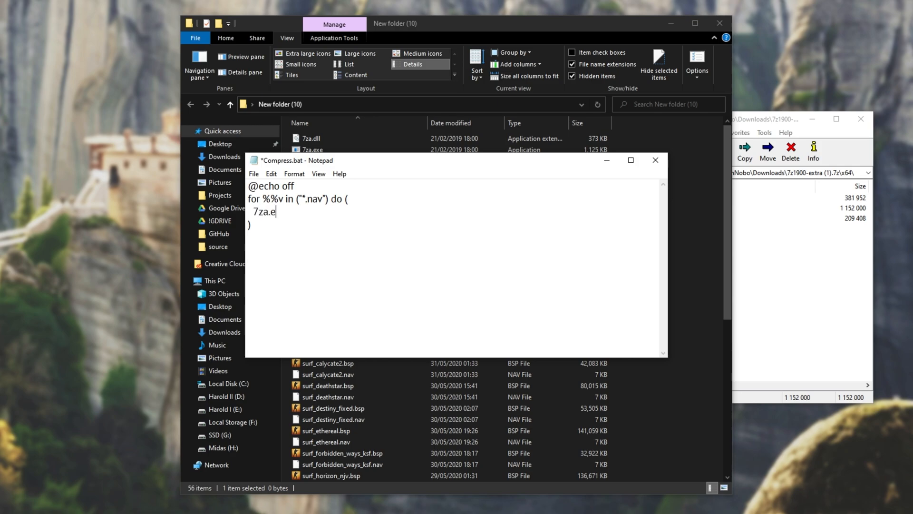
key(Backspace)
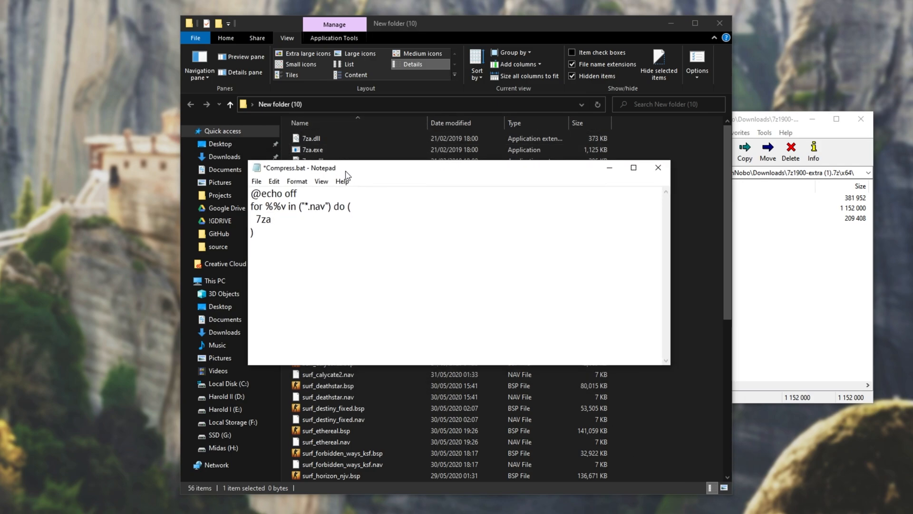
text(a)
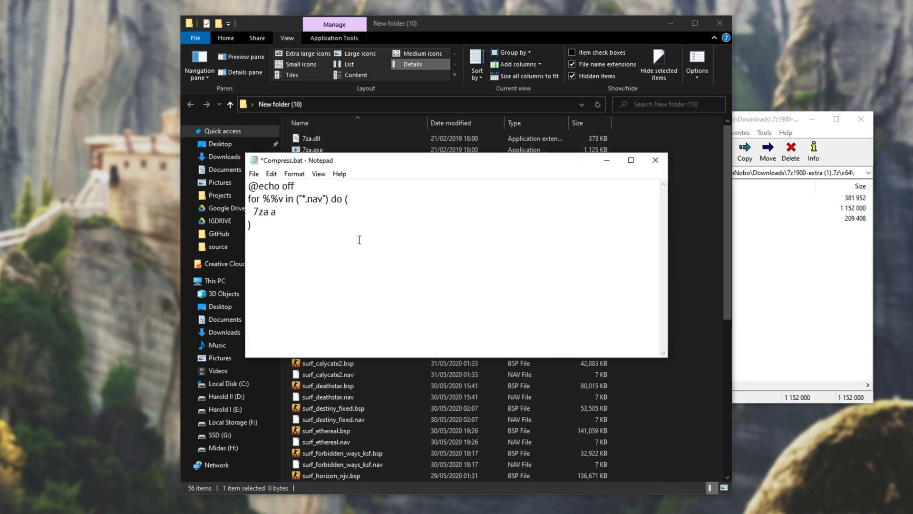
text("")
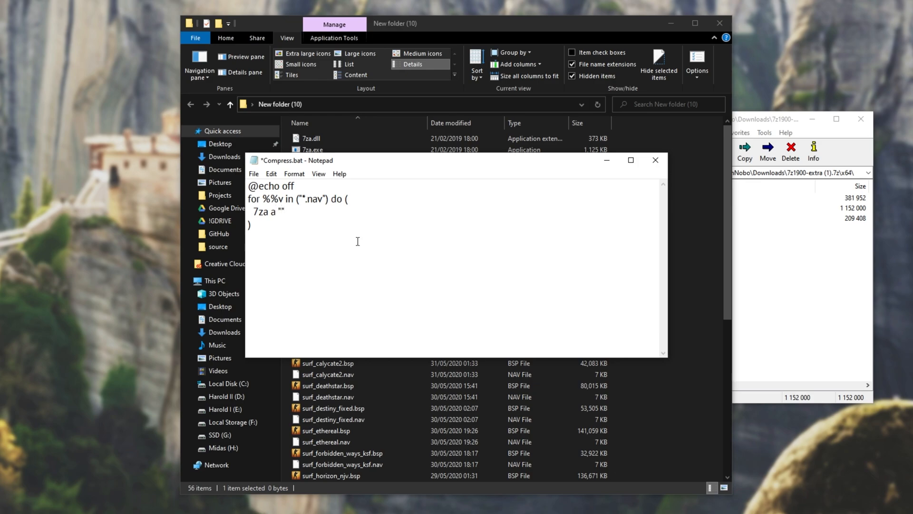
text(%%)
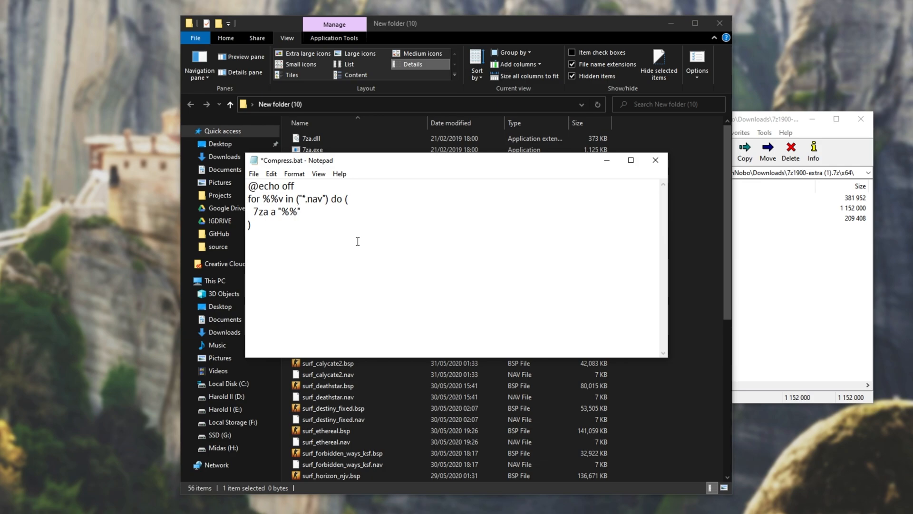
text(.bz2)
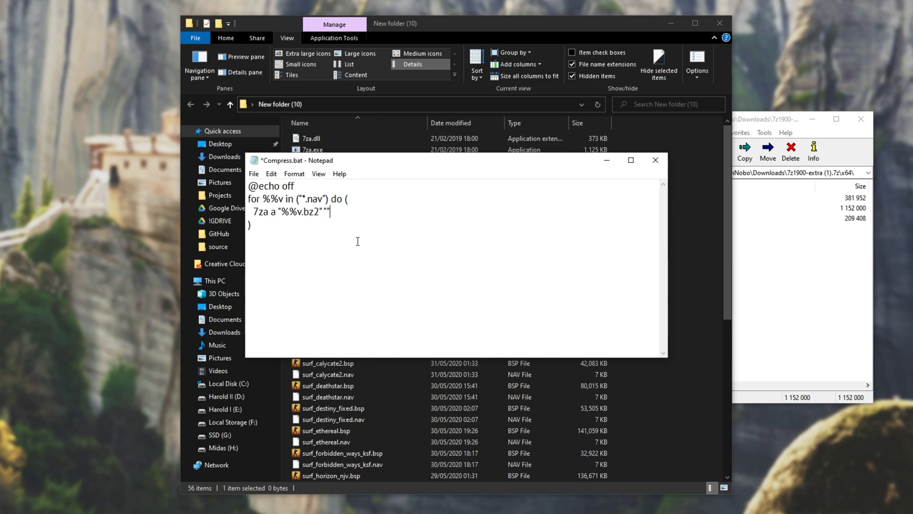
text(%%)
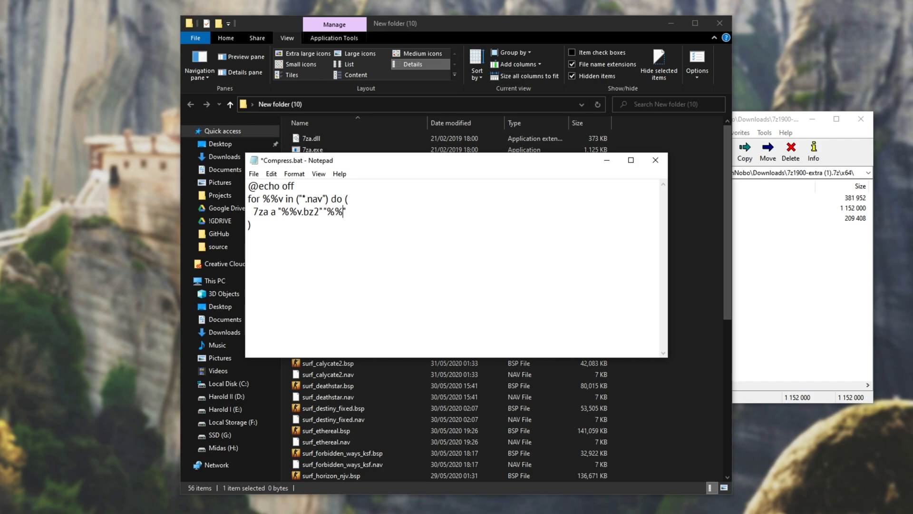
text(v)
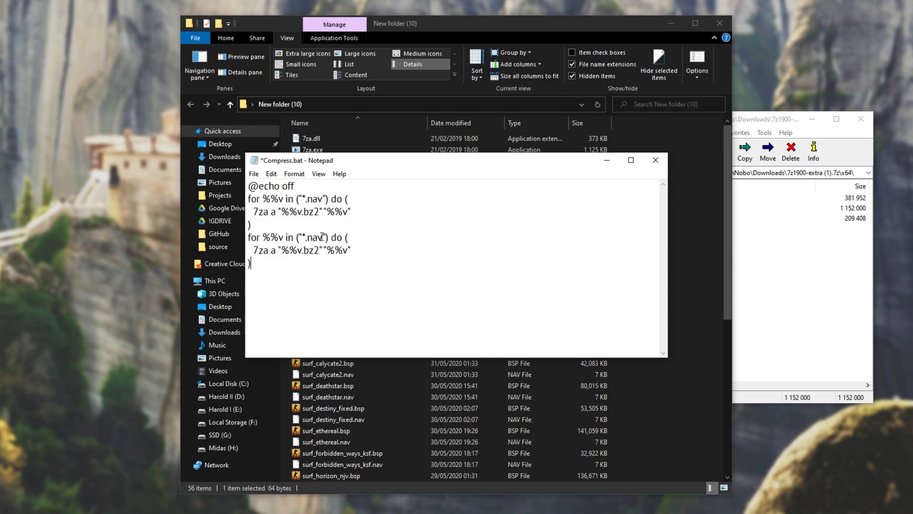
text(bsp)
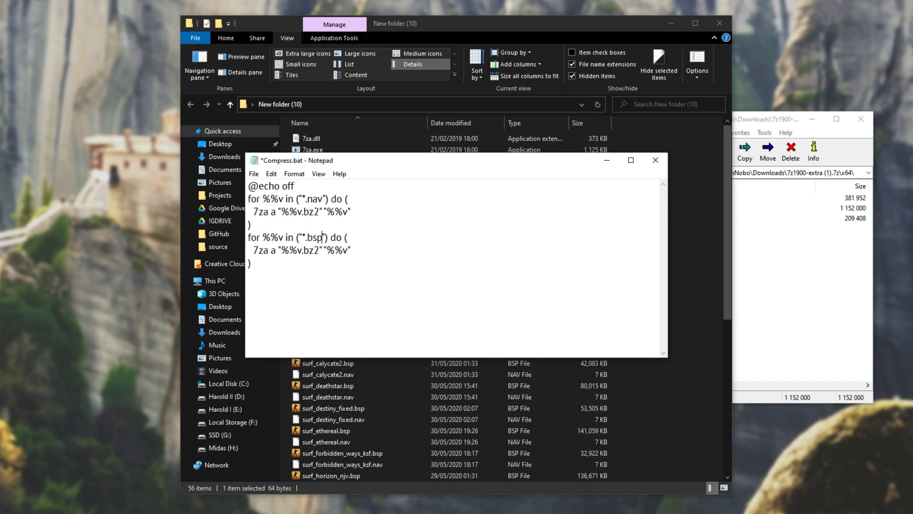
drag(249, 199, 251, 224)
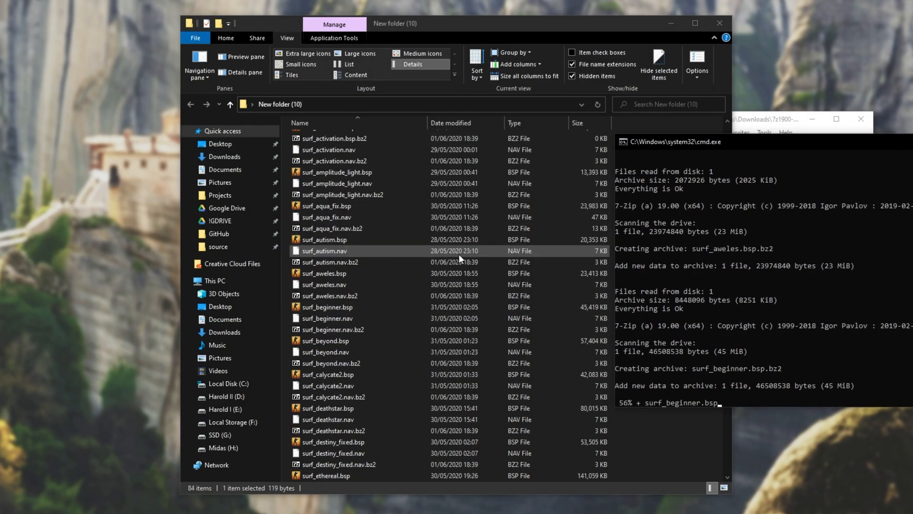
- Scroll the folder and select two new .bz2 archives to check their sizes
scroll(down, 3)
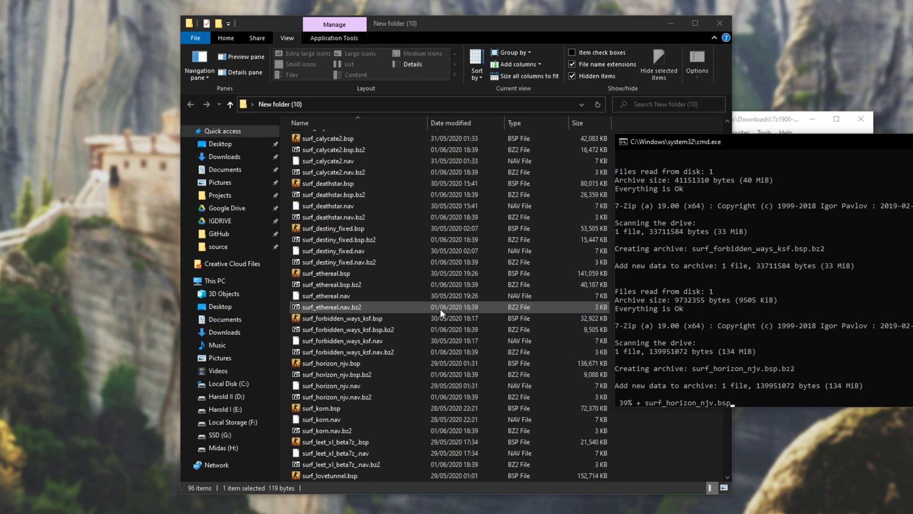
scroll(down, 3)
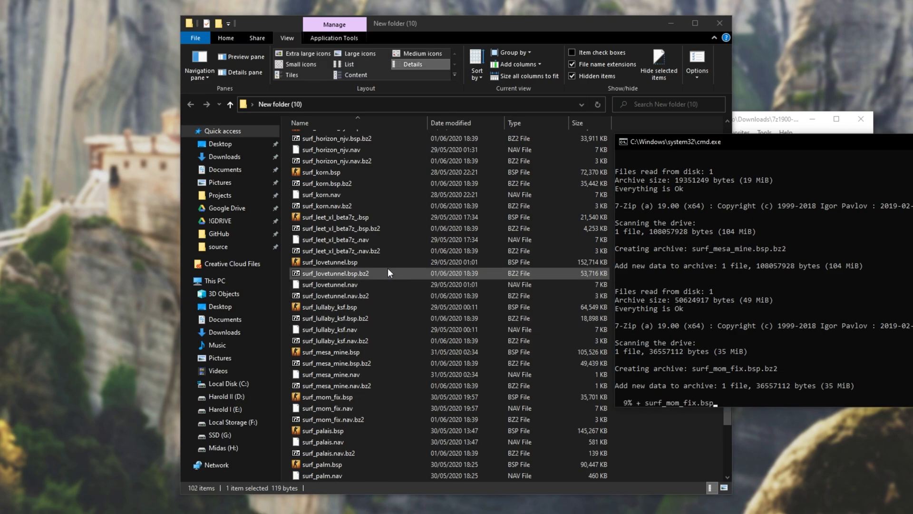
click(326, 262)
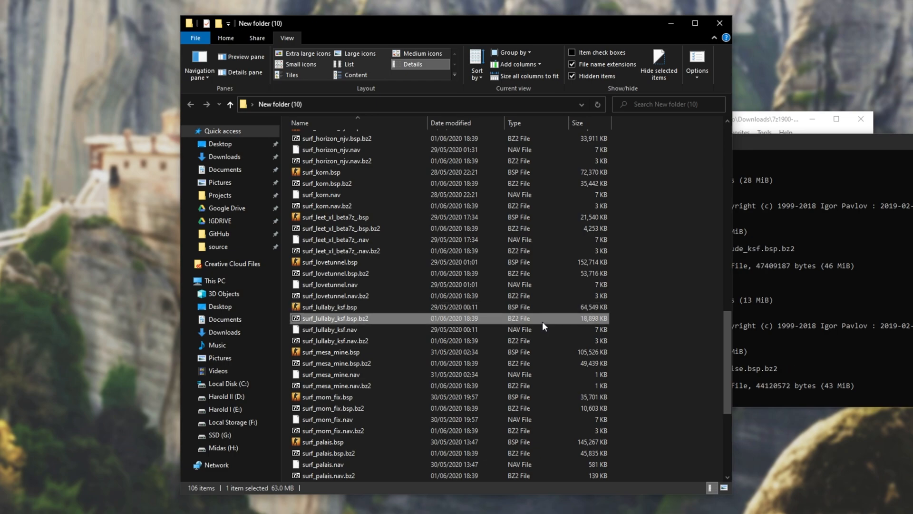
scroll(down, 3)
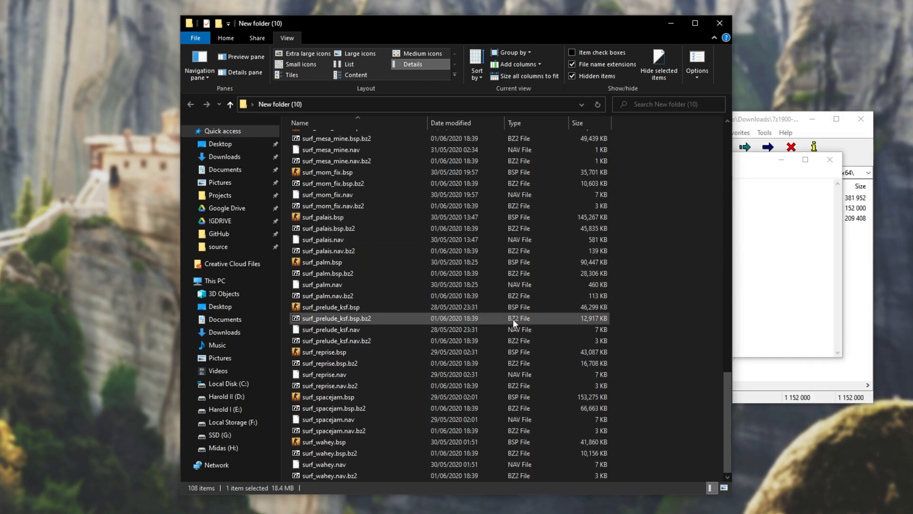
click(334, 340)
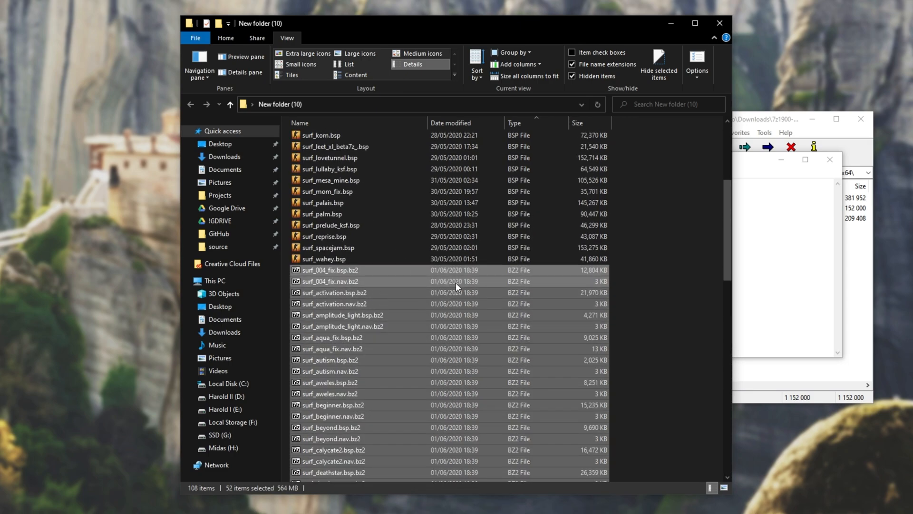
- Permanently delete the 52 selected .bz2 archives and confirm the deletion
scroll(down, 3)
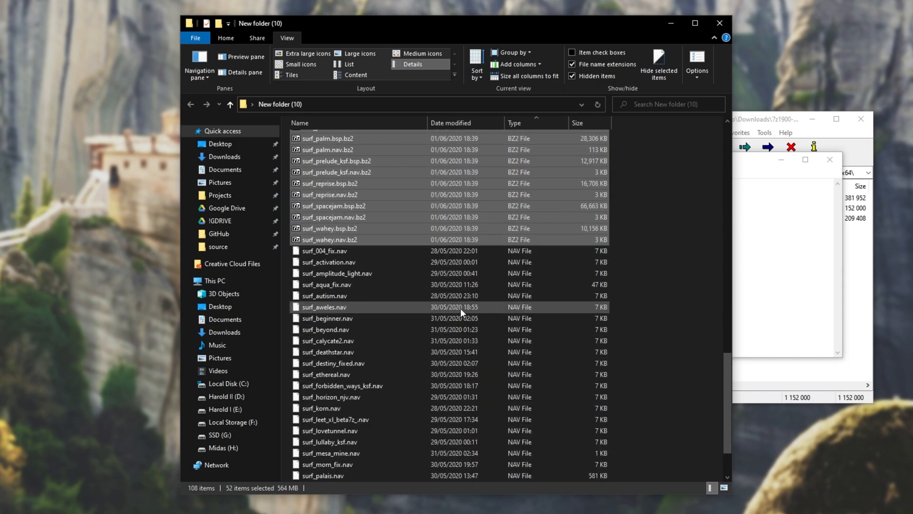
key(delete)
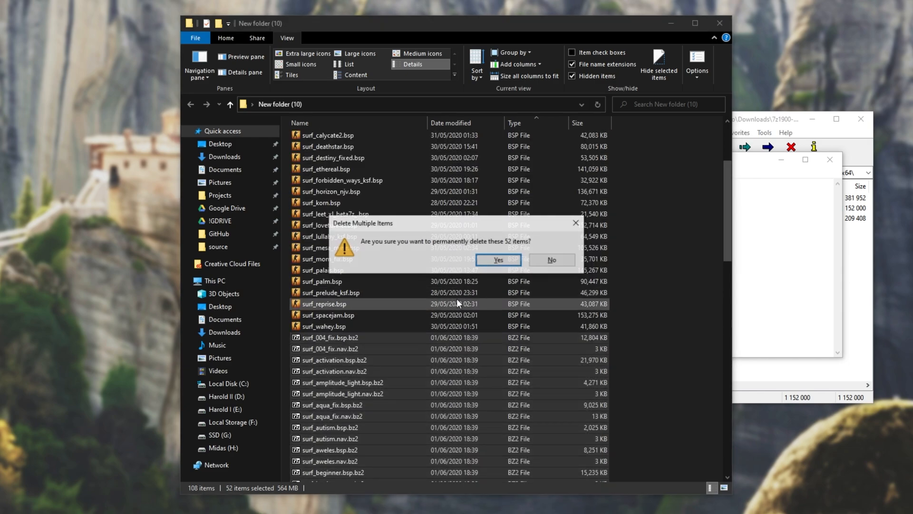
click(498, 259)
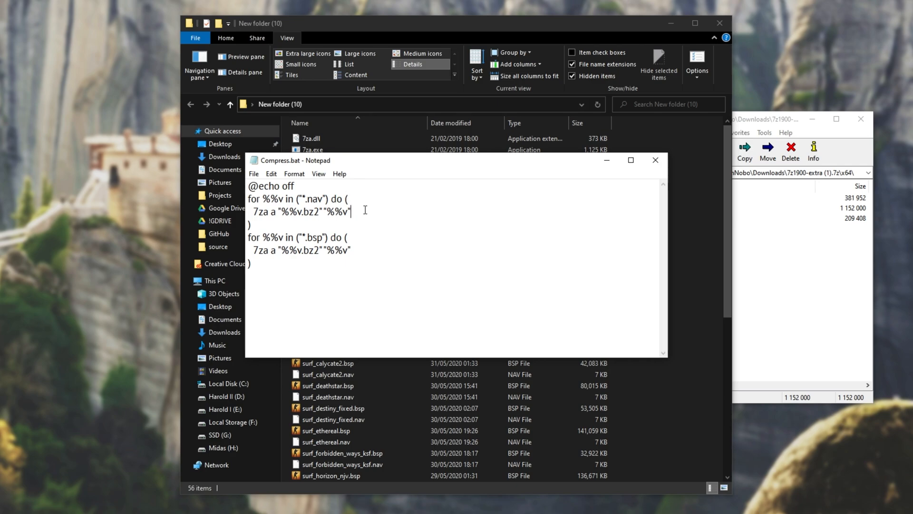
mouse_move(431, 235)
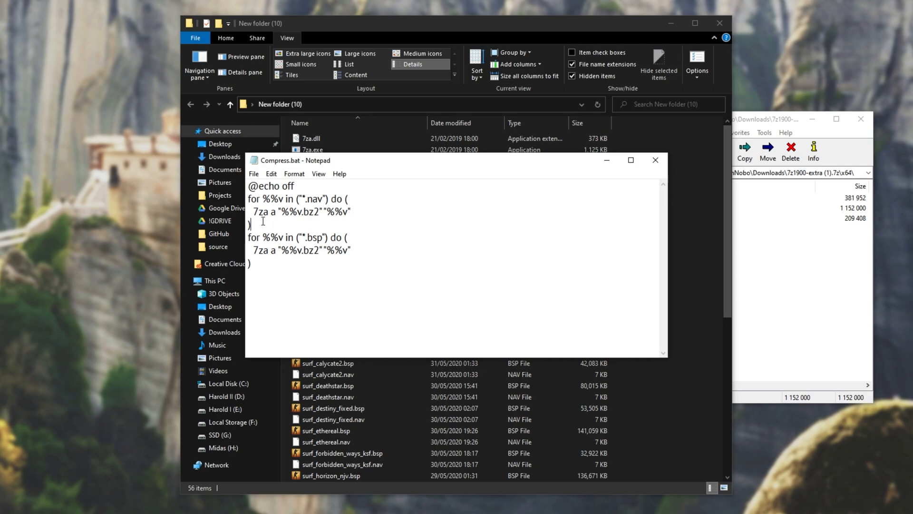
- Add del "%%v" after the 7za line in both loops and save the script
key(Enter)
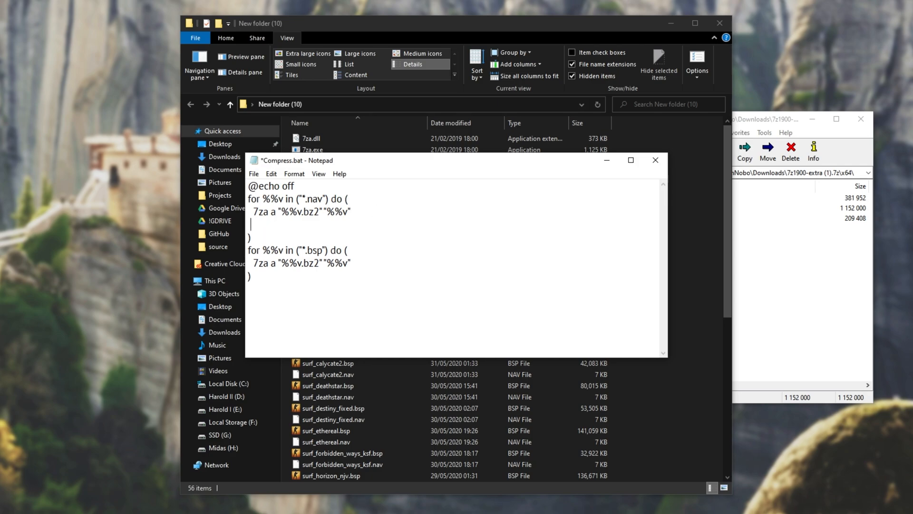
text(del)
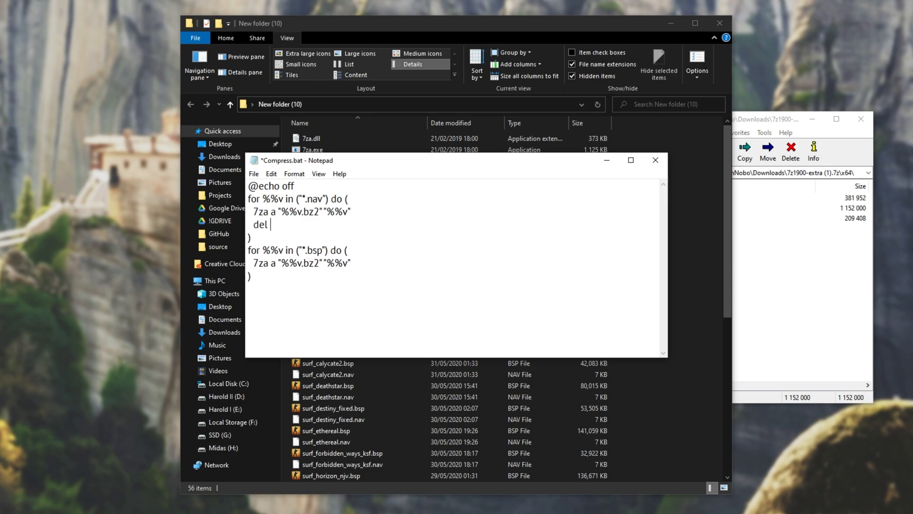
text(")
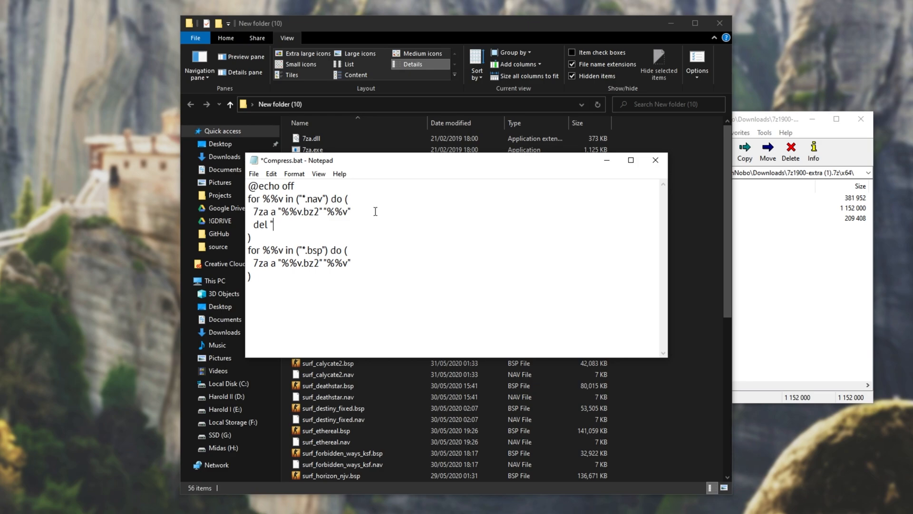
text(%%v")
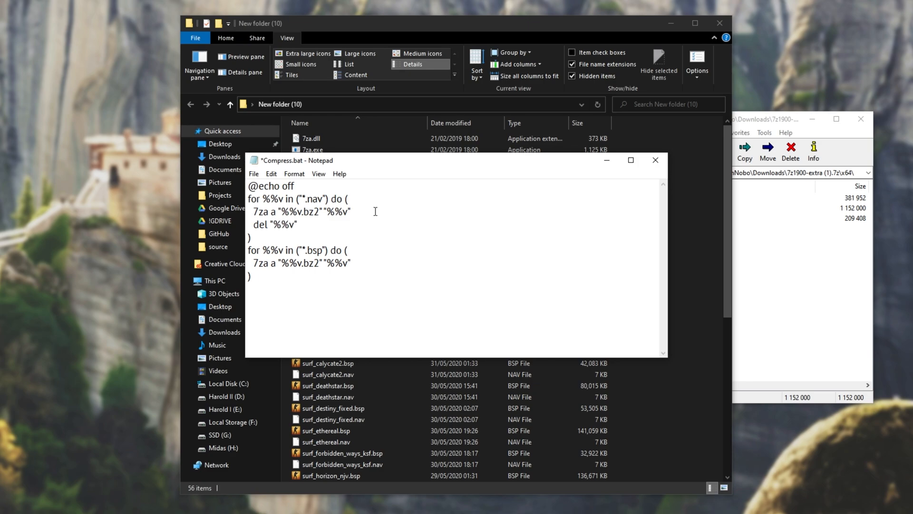
text(del "%%v")
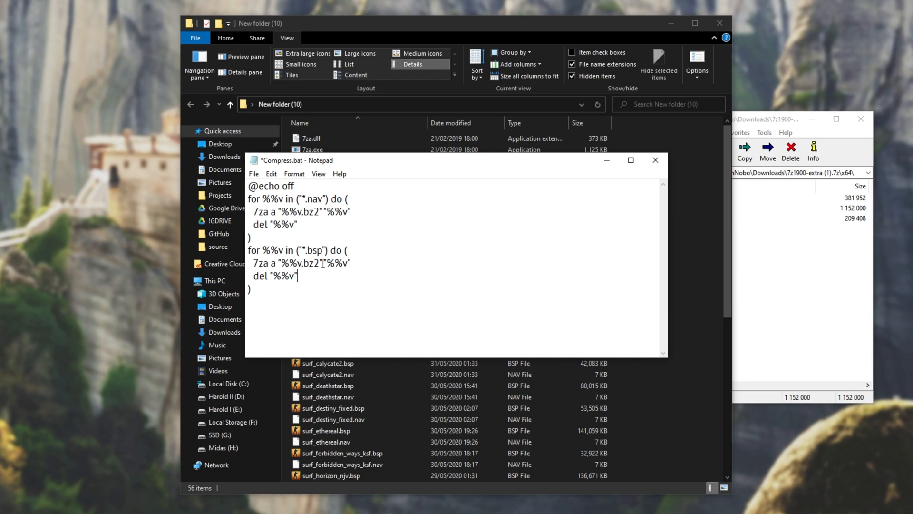
key(ctrl+s)
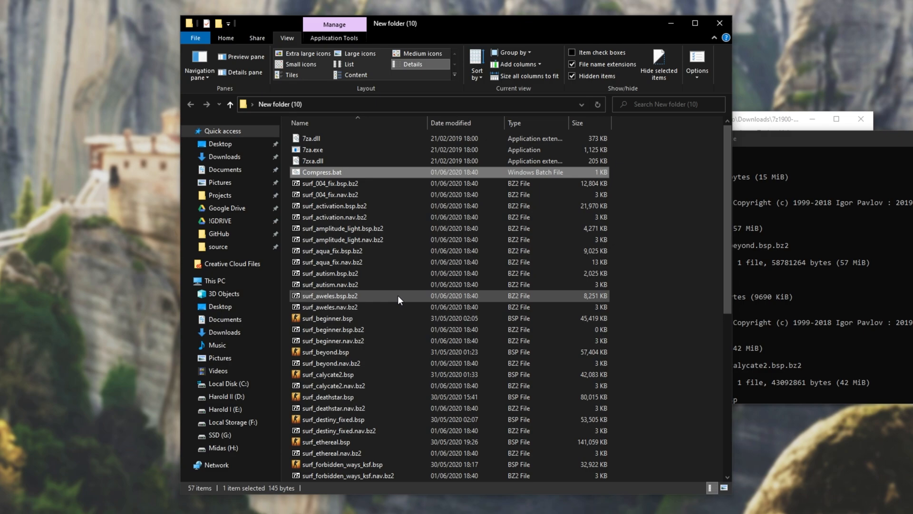
- Scroll the folder as maps turn into .bz2 archives, then reopen Compress.bat
scroll(down, 3)
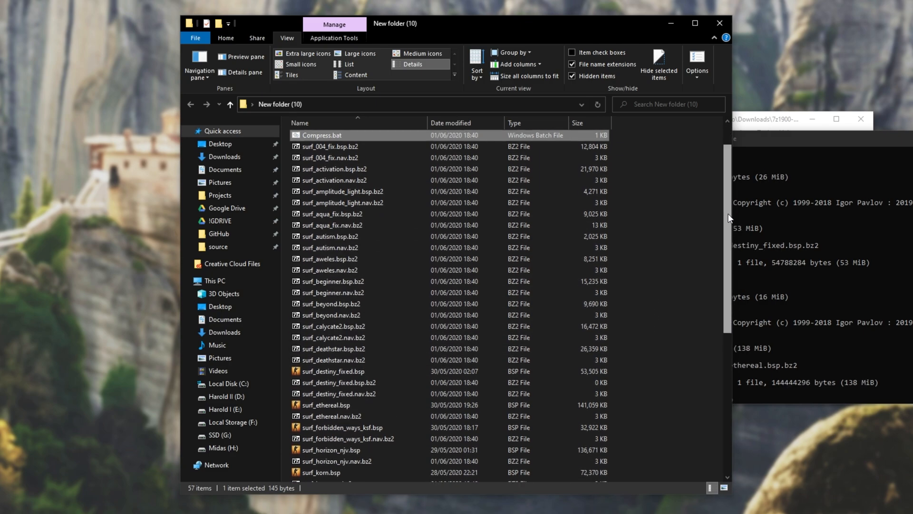
scroll(down, 3)
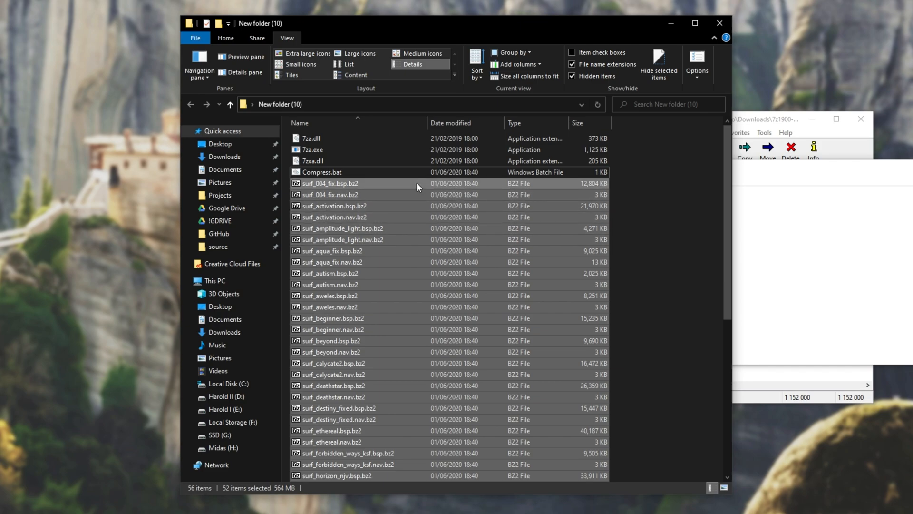
double_click(321, 172)
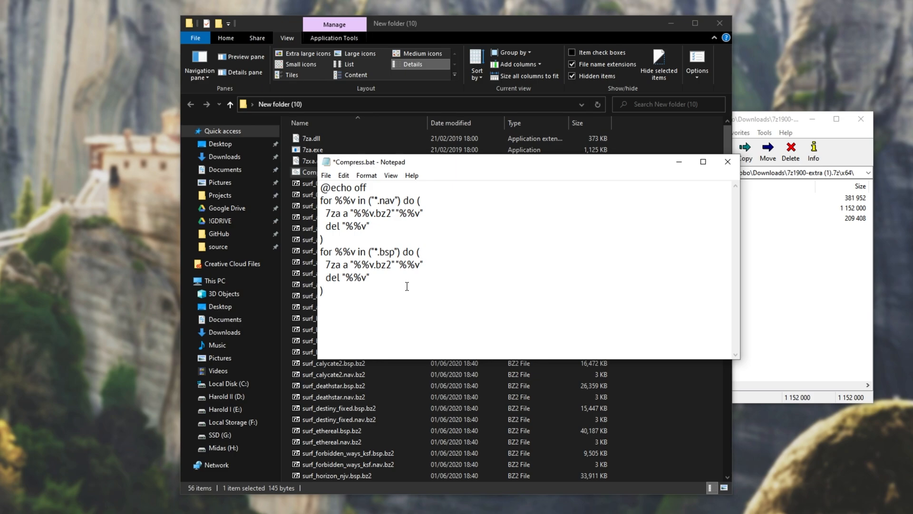
- Type a final pause line at the end of Compress.bat
text(pau)
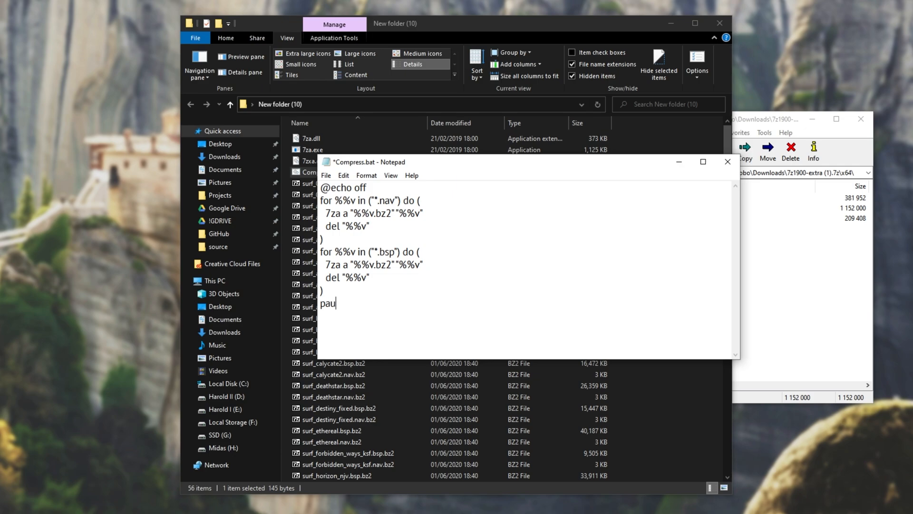
text(se)
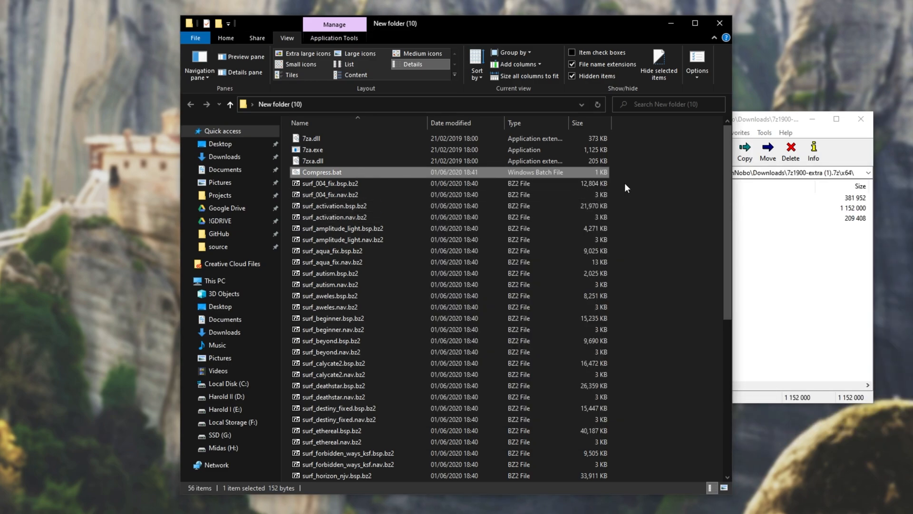
- Permanently delete the 52 .bz2 archives, then select Compress.bat
key(Delete)
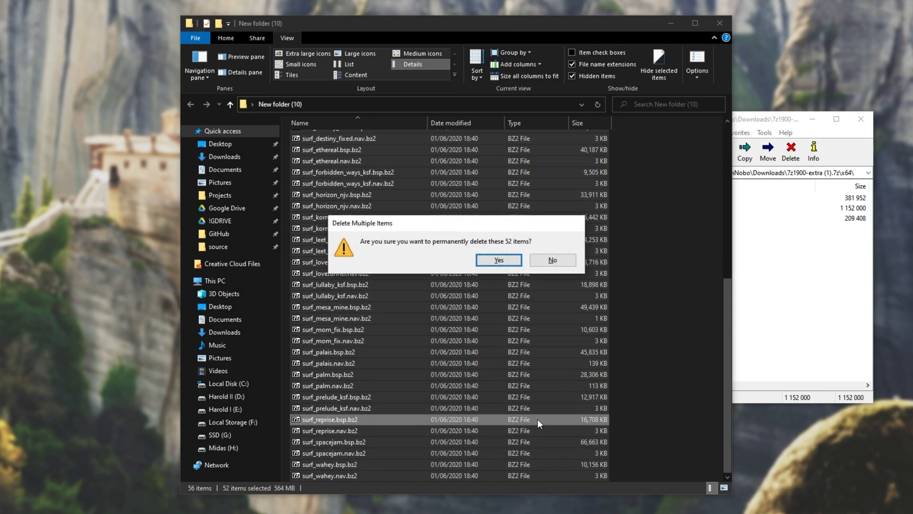
click(498, 260)
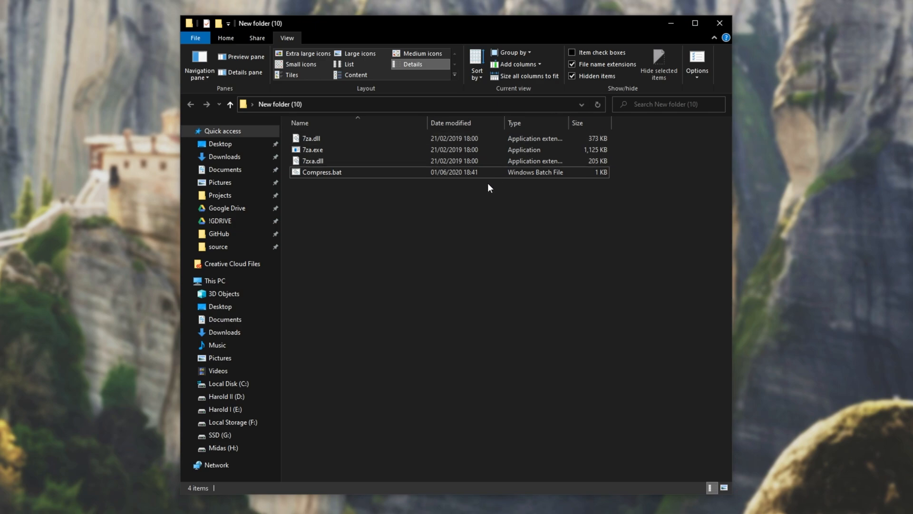
click(322, 172)
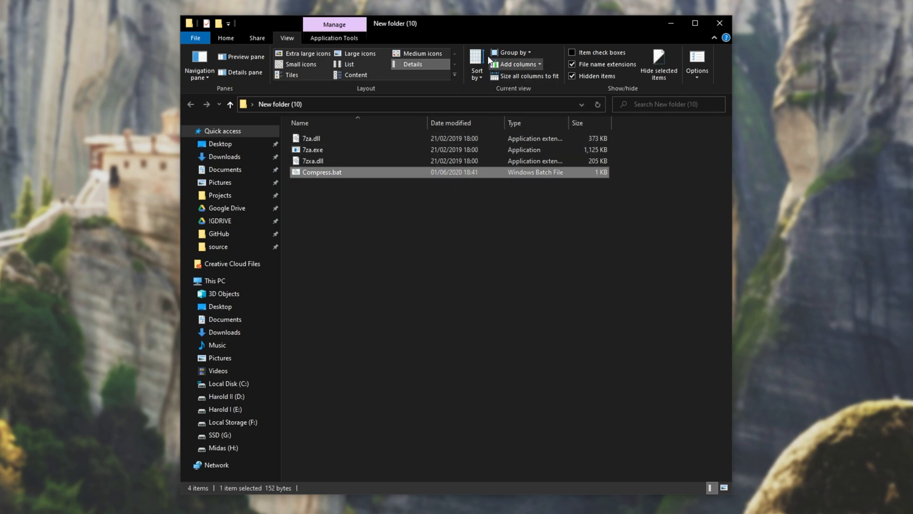
mouse_move(476, 37)
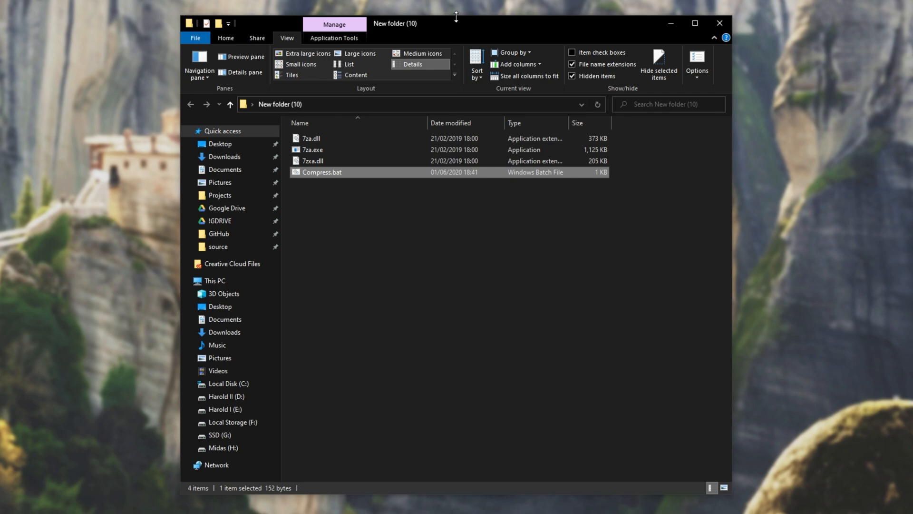
mouse_move(521, 88)
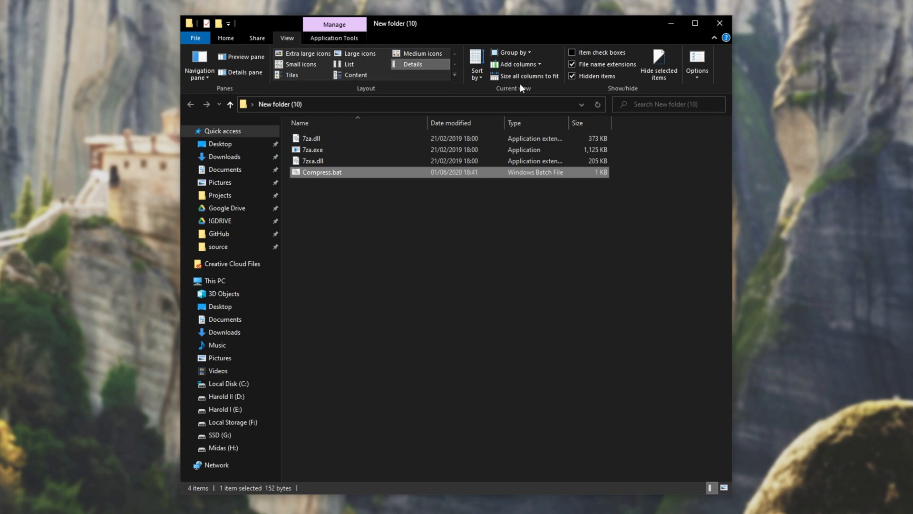